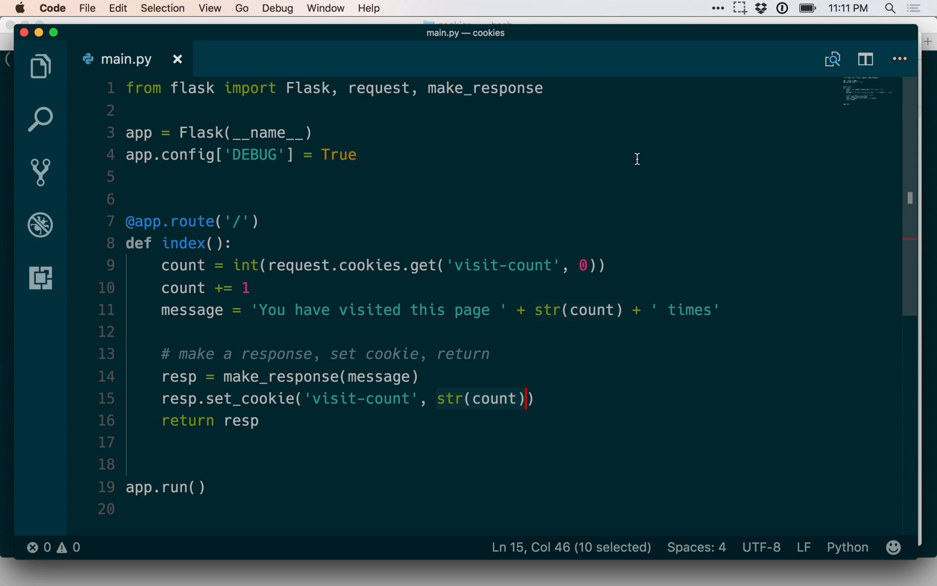
{"action": "mouse_move", "coordinate": [225, 229]}
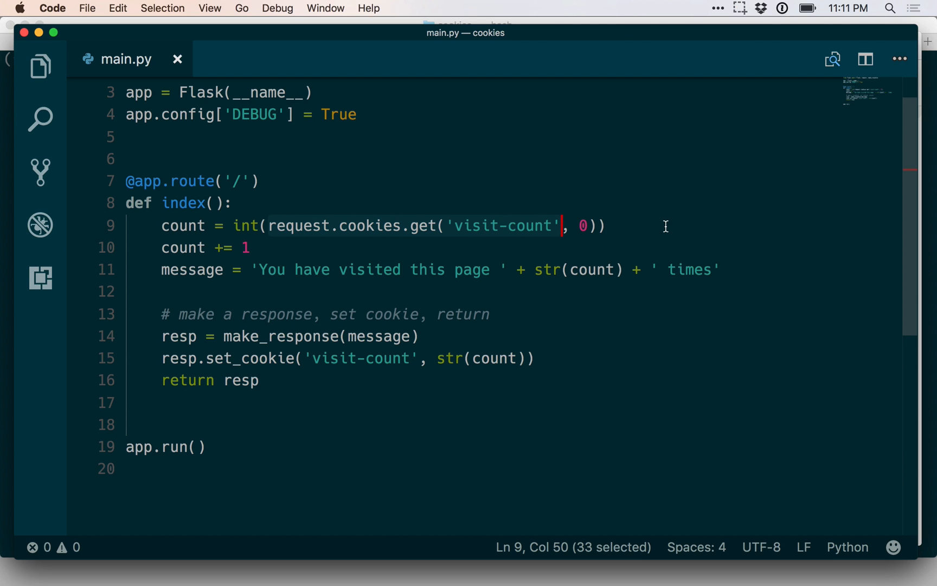
{"action": "mouse_move", "coordinate": [448, 225]}
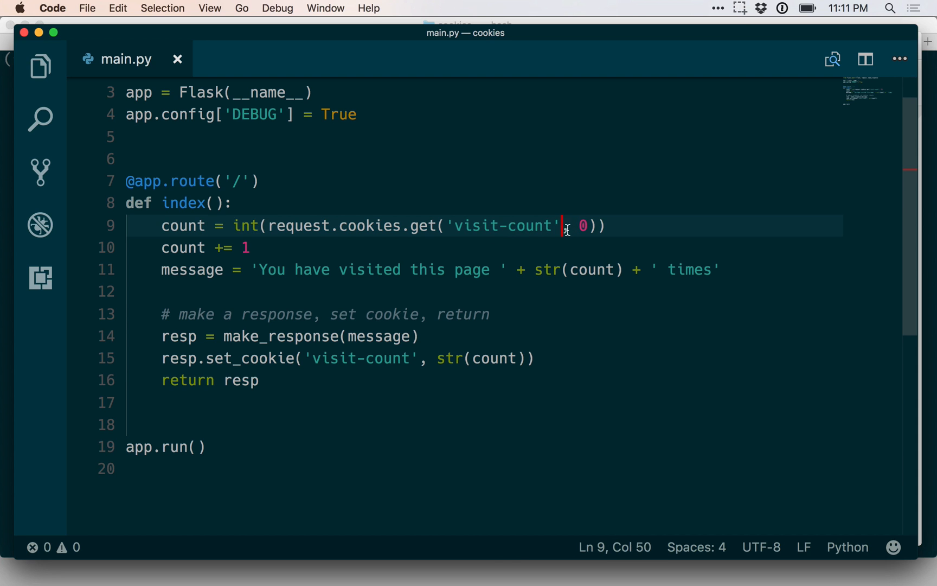
Step: Review the Flask handler's make_response(message) and set_cookie(str(count)) lines in the editor
{"action": "left_click_drag", "start_coordinate": [562, 225], "coordinate": [592, 225]}
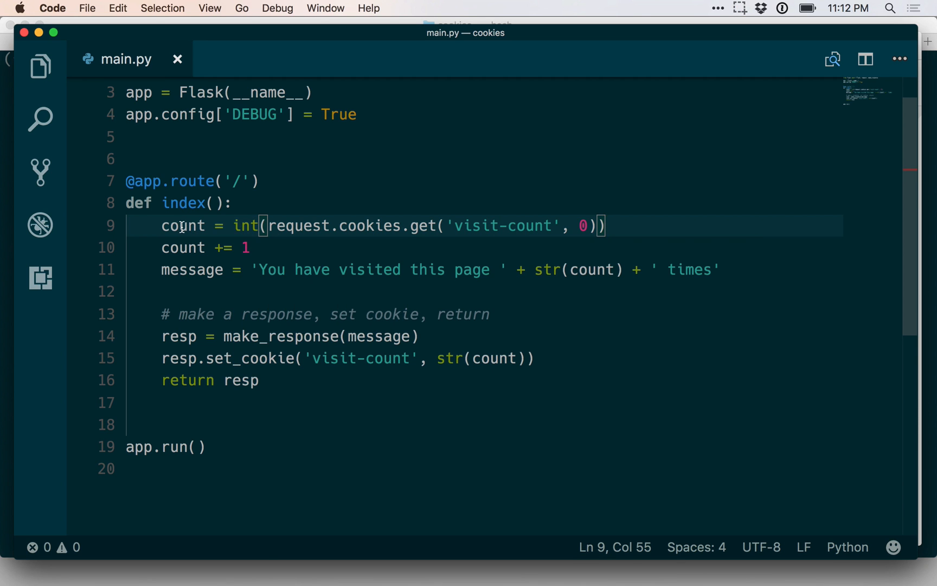
{"action": "left_click", "coordinate": [276, 247]}
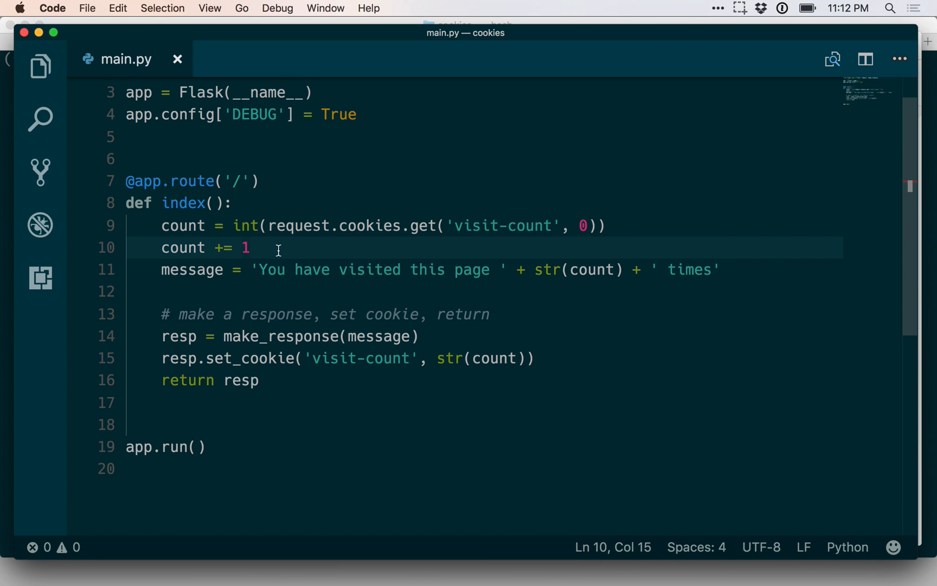
{"action": "mouse_move", "coordinate": [243, 281]}
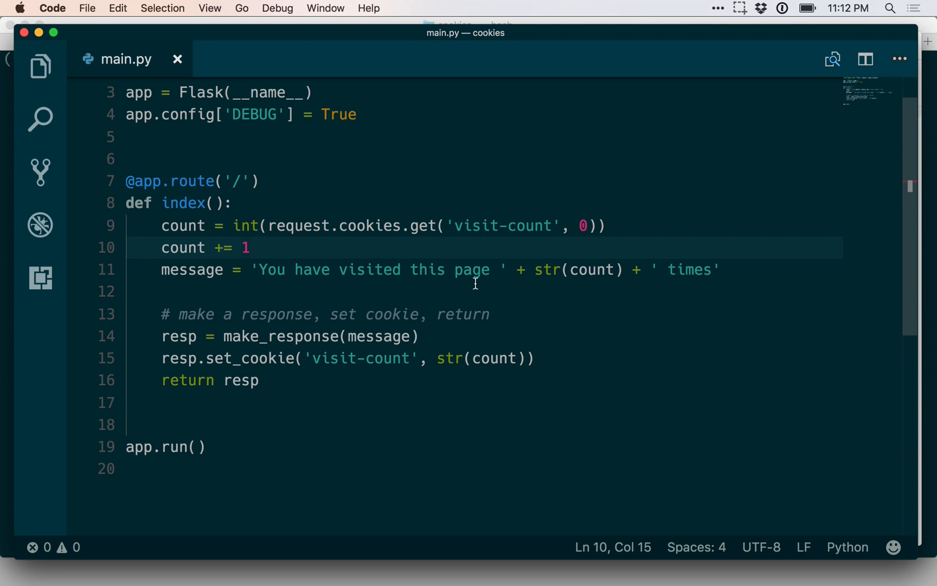
{"action": "mouse_move", "coordinate": [478, 292]}
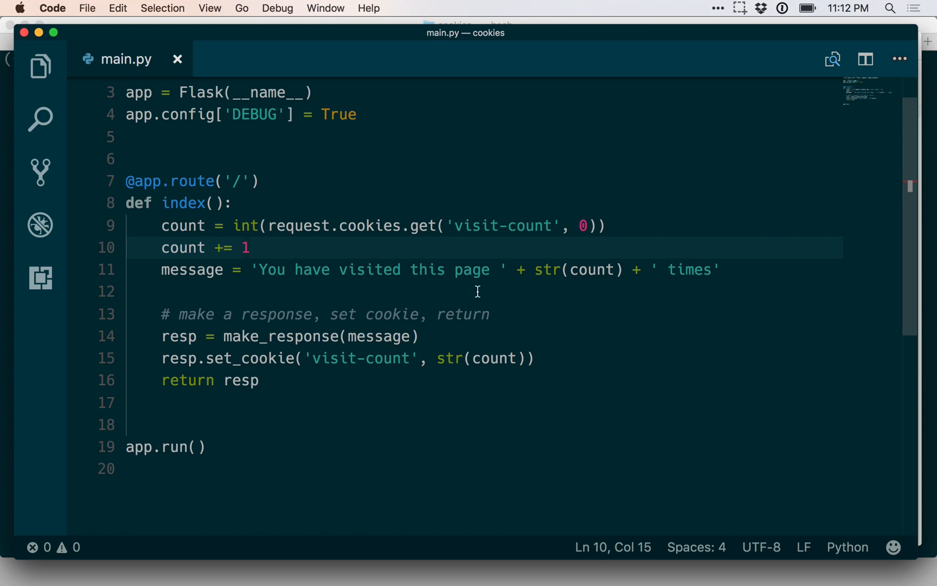
{"action": "scroll", "scroll_direction": "down", "scroll_amount": 3}
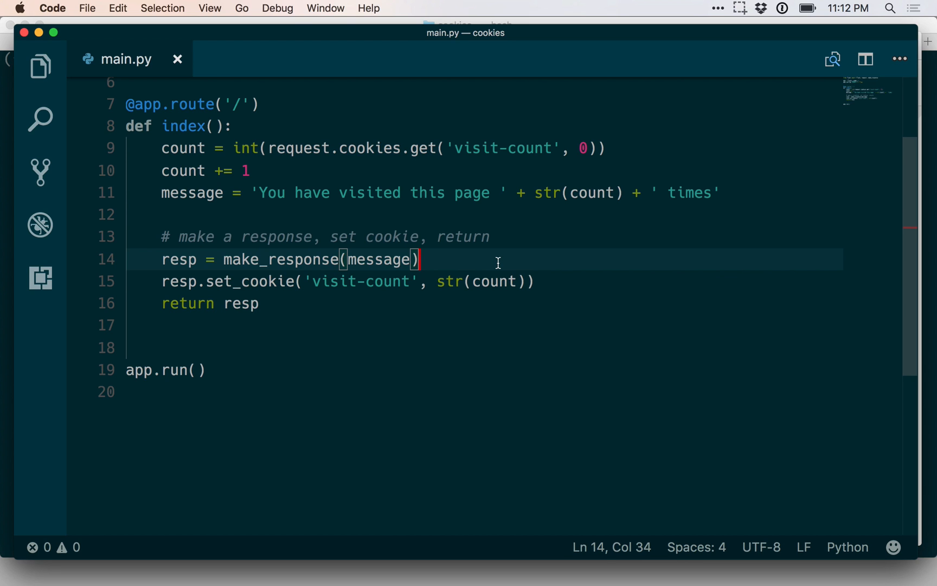
{"action": "left_click", "coordinate": [174, 260]}
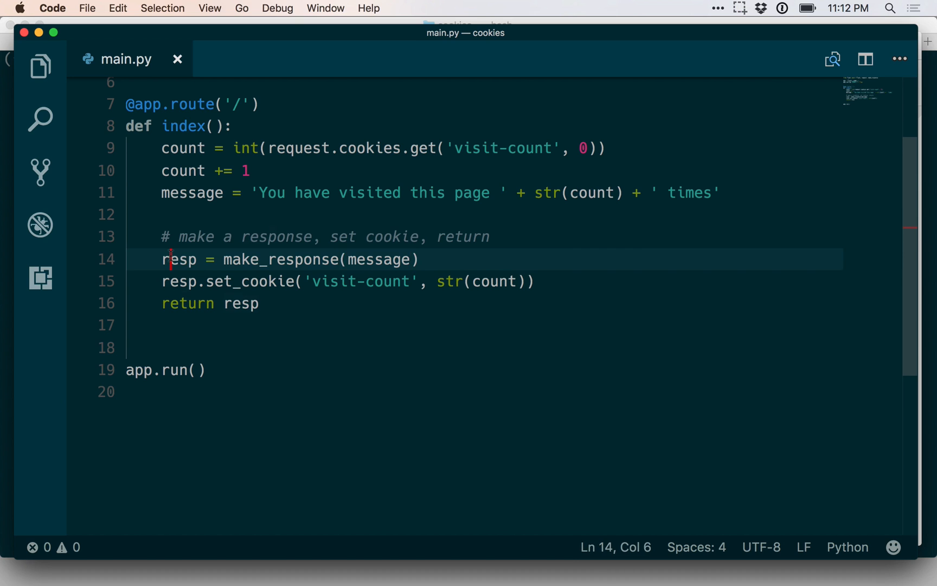
{"action": "double_click", "coordinate": [178, 259]}
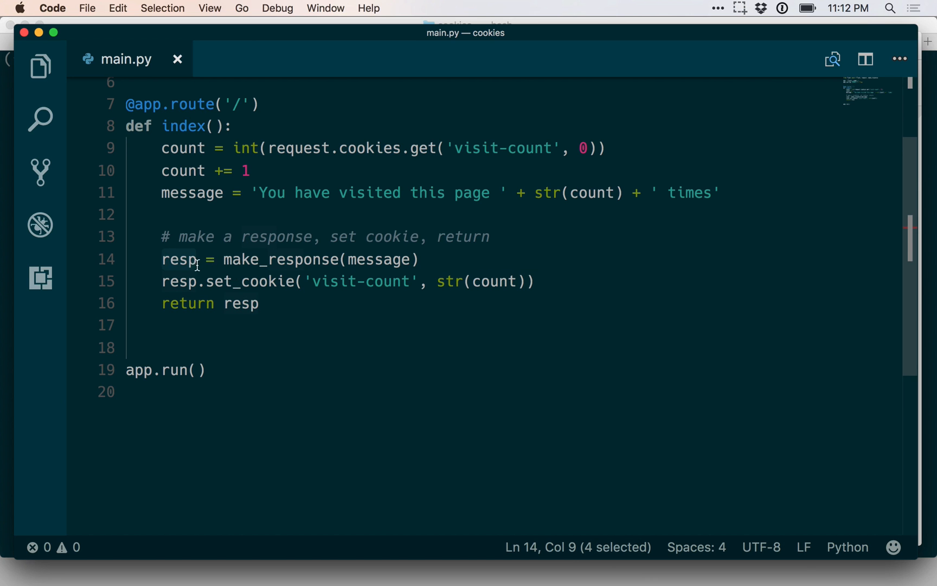
{"action": "mouse_move", "coordinate": [347, 259]}
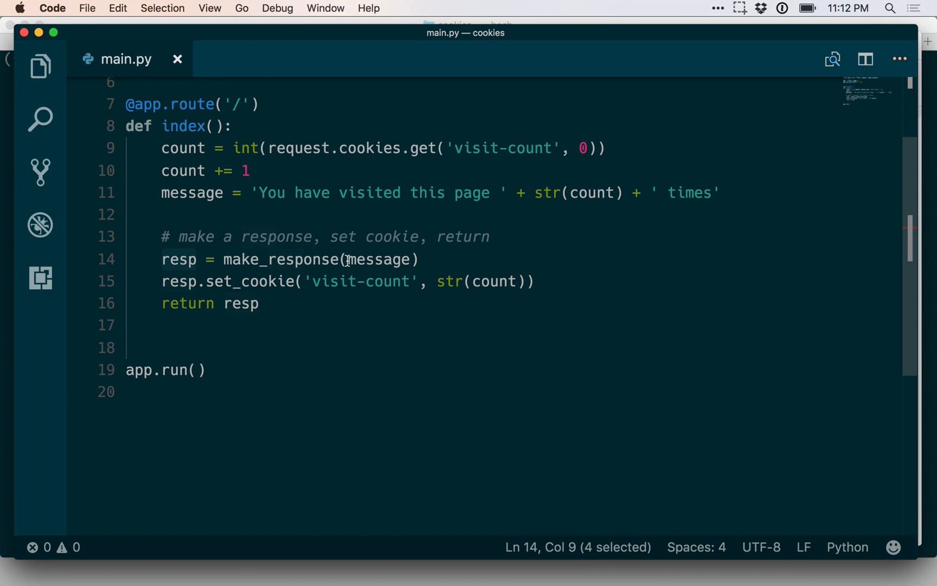
{"action": "double_click", "coordinate": [380, 260]}
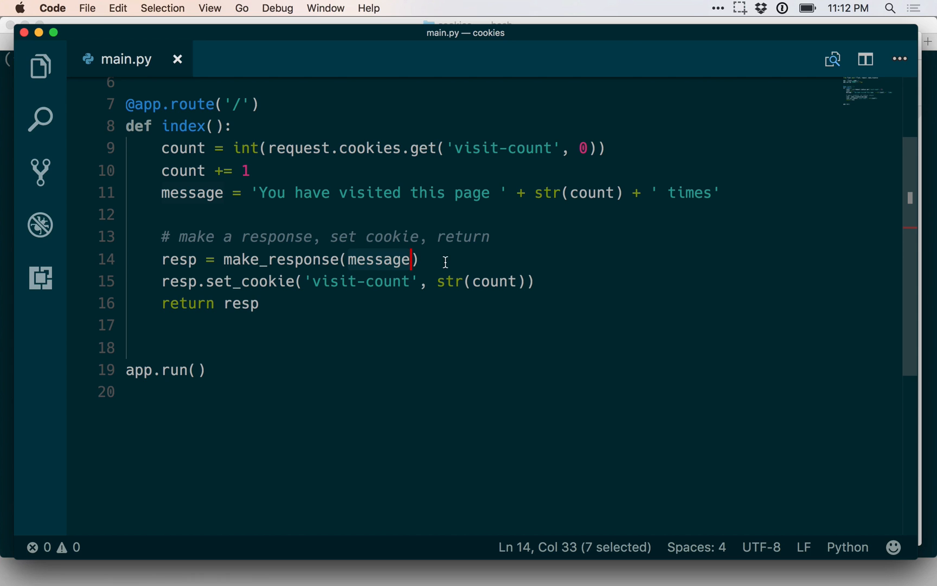
{"action": "mouse_move", "coordinate": [239, 286]}
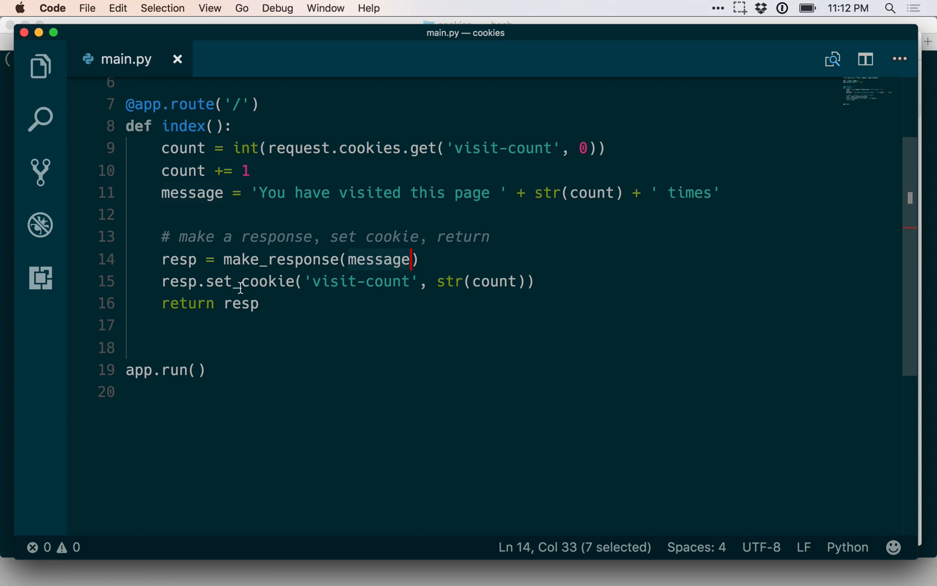
{"action": "mouse_move", "coordinate": [468, 300]}
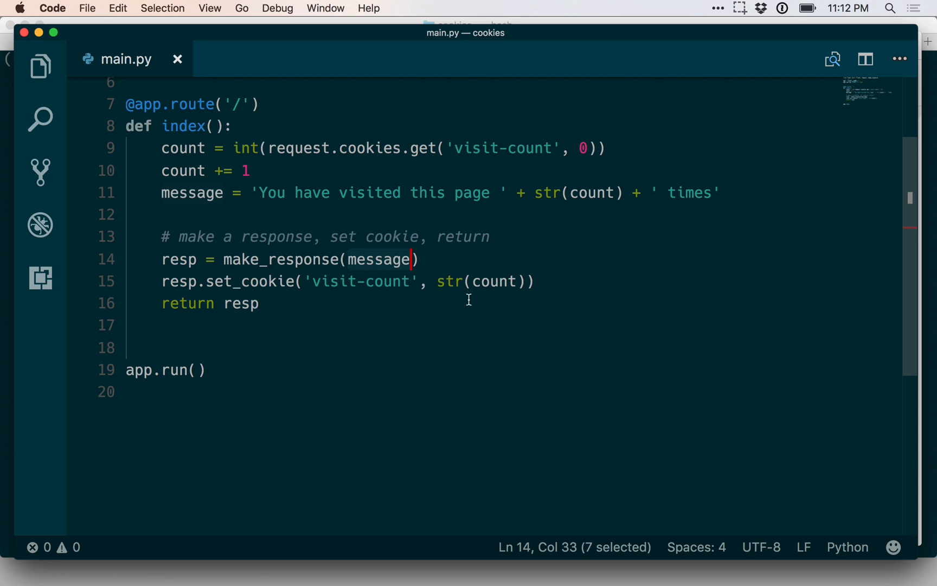
{"action": "double_click", "coordinate": [474, 283]}
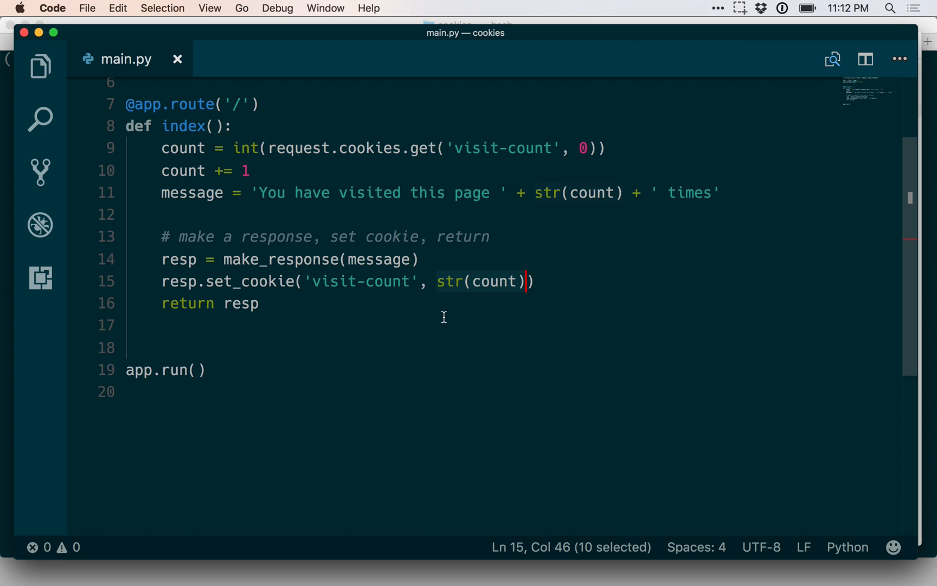
{"action": "scroll", "scroll_direction": "up", "scroll_amount": 3}
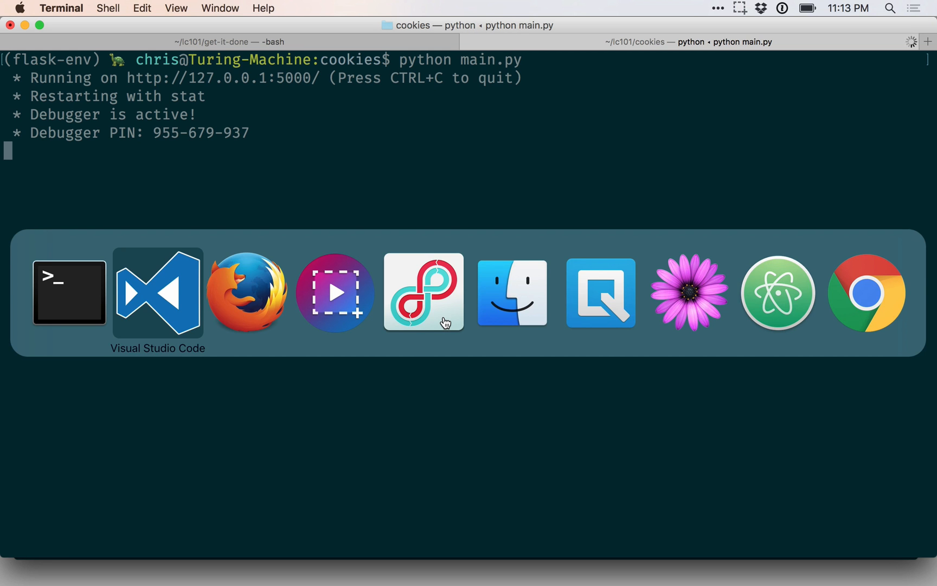
{"action": "left_click", "coordinate": [246, 294]}
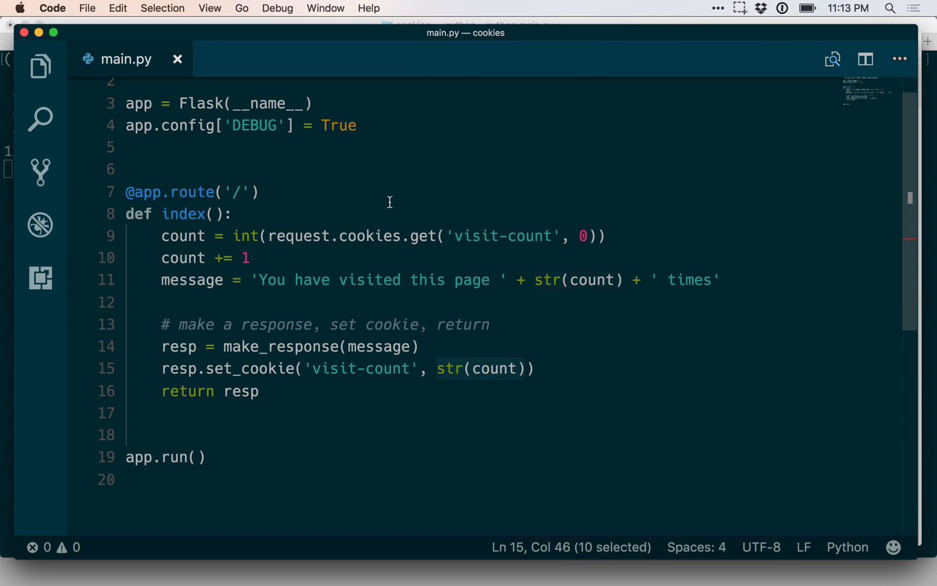
{"action": "mouse_move", "coordinate": [437, 231]}
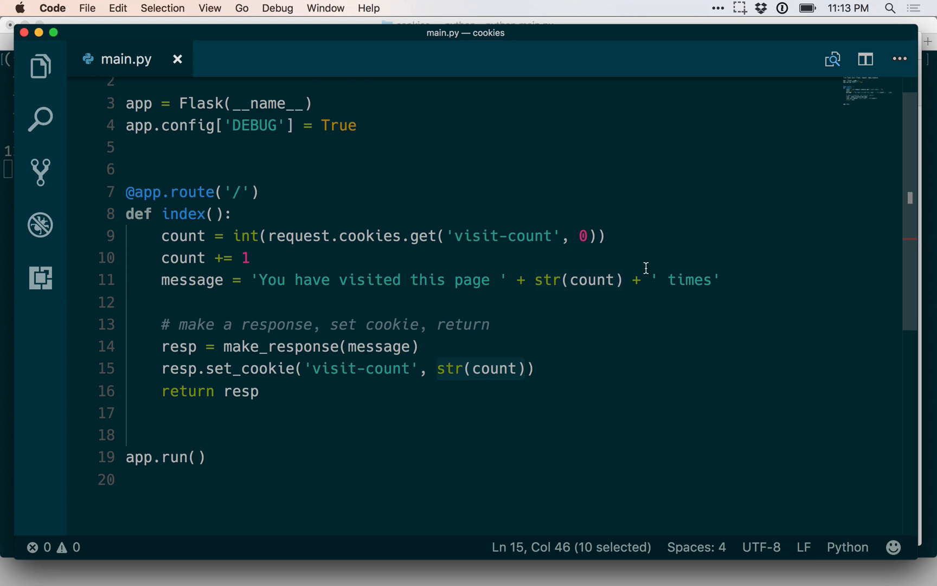
{"action": "mouse_move", "coordinate": [781, 267]}
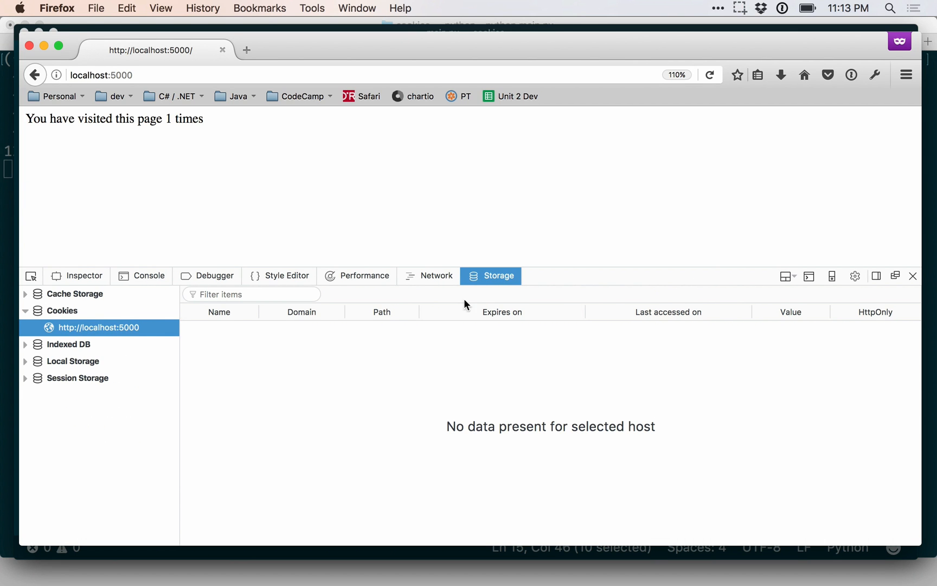
Step: Capture the reloaded GET / request in the Network panel showing Cookie visit-count=1 and Set-Cookie visit-count=2
{"action": "left_click", "coordinate": [436, 276]}
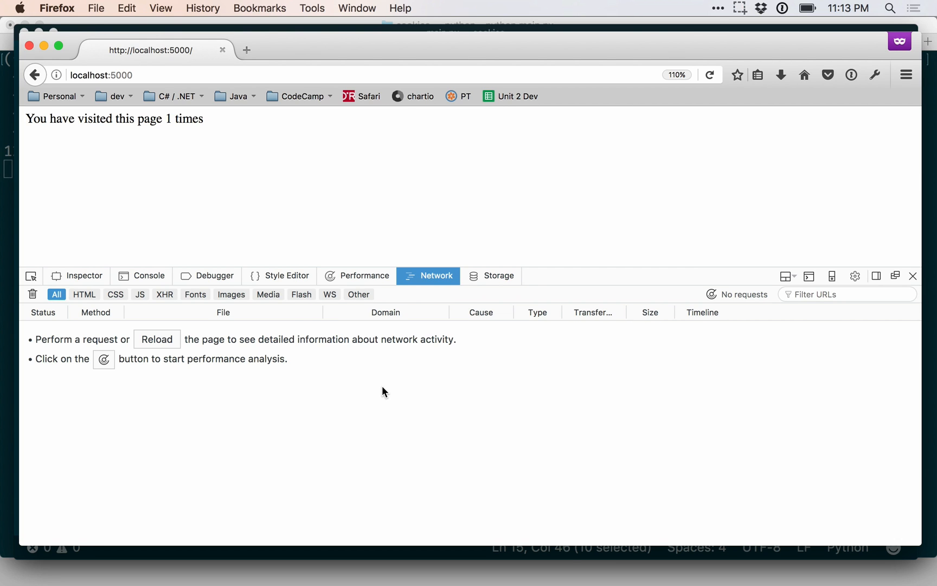
{"action": "left_click", "coordinate": [709, 75]}
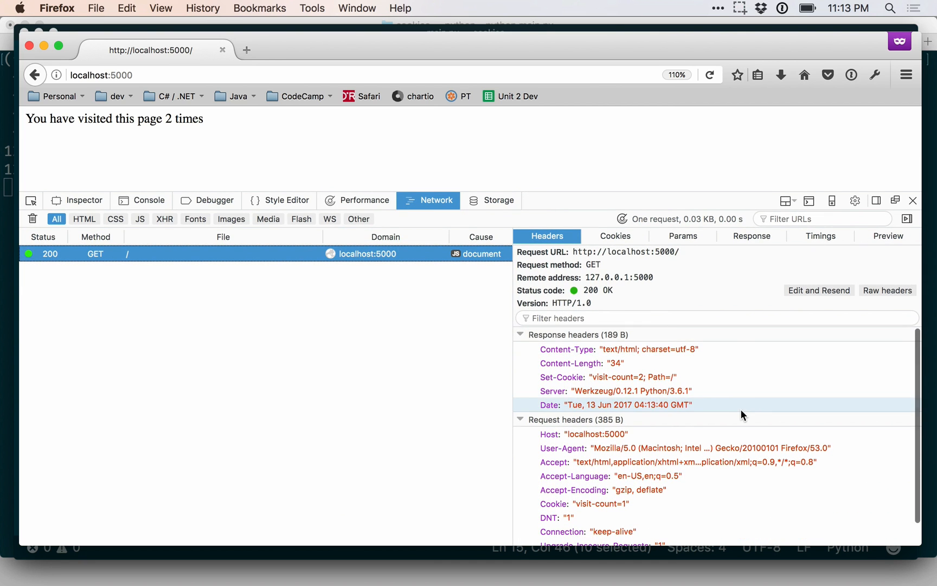
{"action": "scroll", "scroll_direction": "down", "scroll_amount": 3}
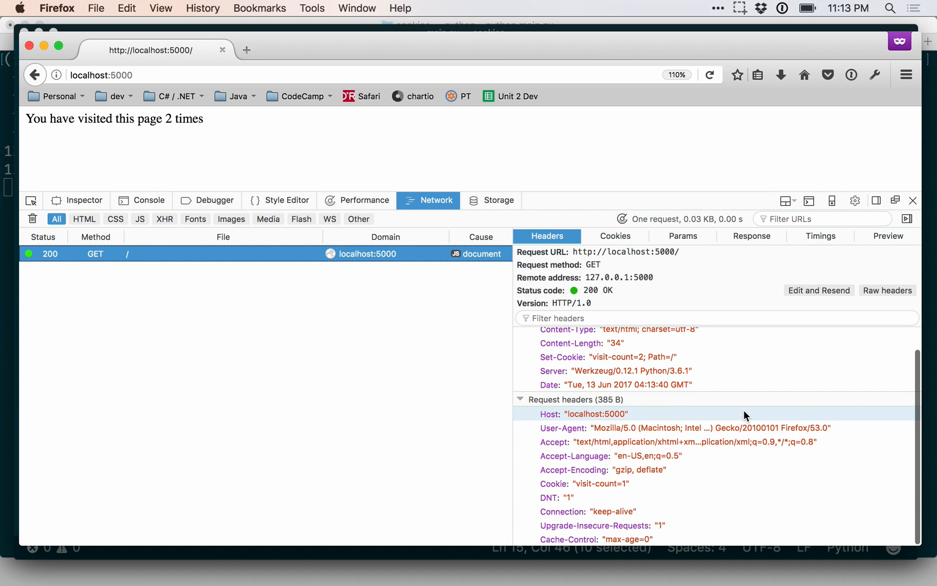
{"action": "mouse_move", "coordinate": [743, 467]}
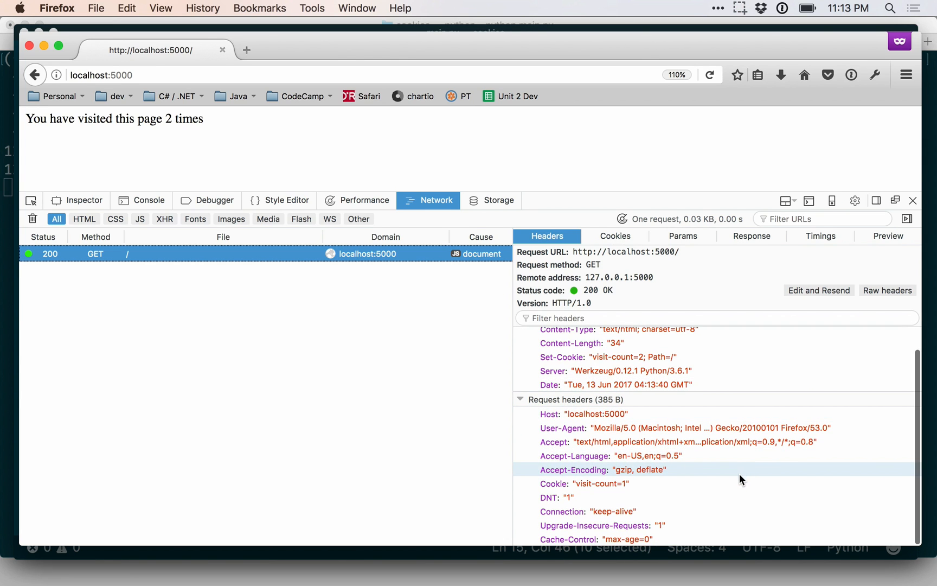
{"action": "mouse_move", "coordinate": [596, 483]}
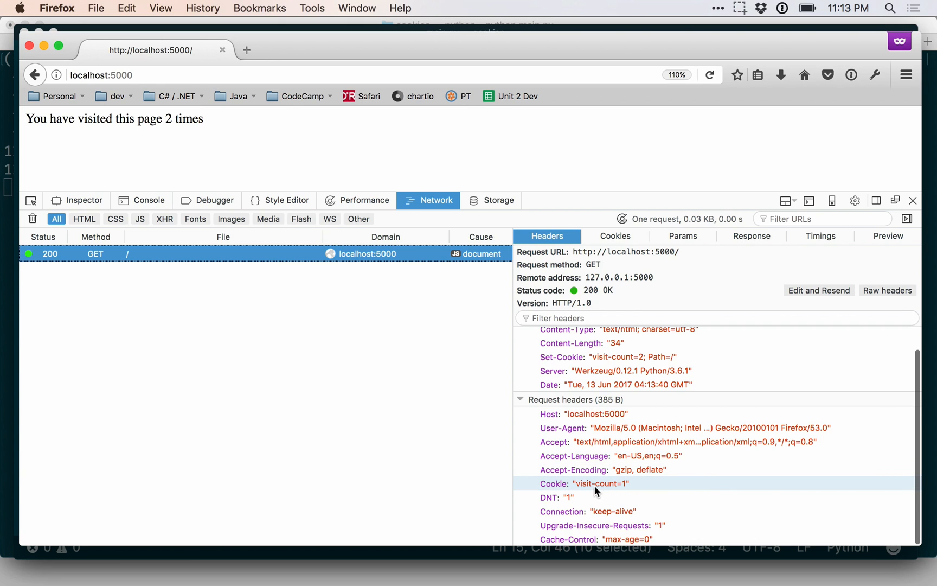
{"action": "mouse_move", "coordinate": [584, 491]}
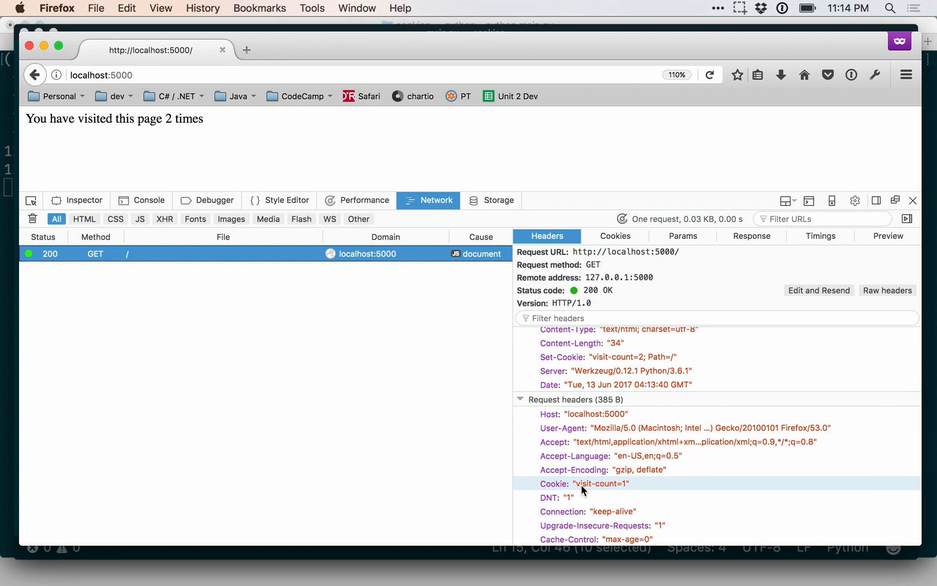
{"action": "mouse_move", "coordinate": [619, 489]}
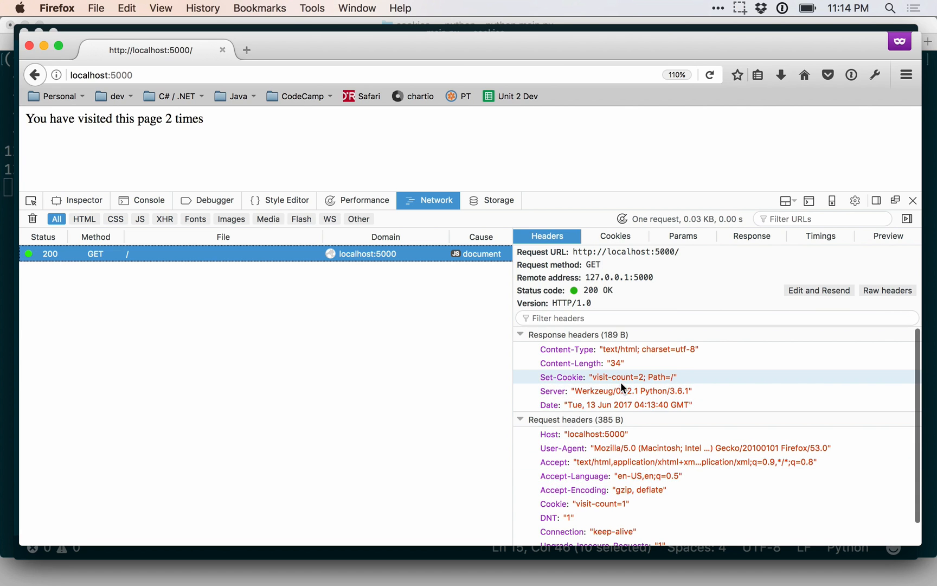
{"action": "mouse_move", "coordinate": [628, 384]}
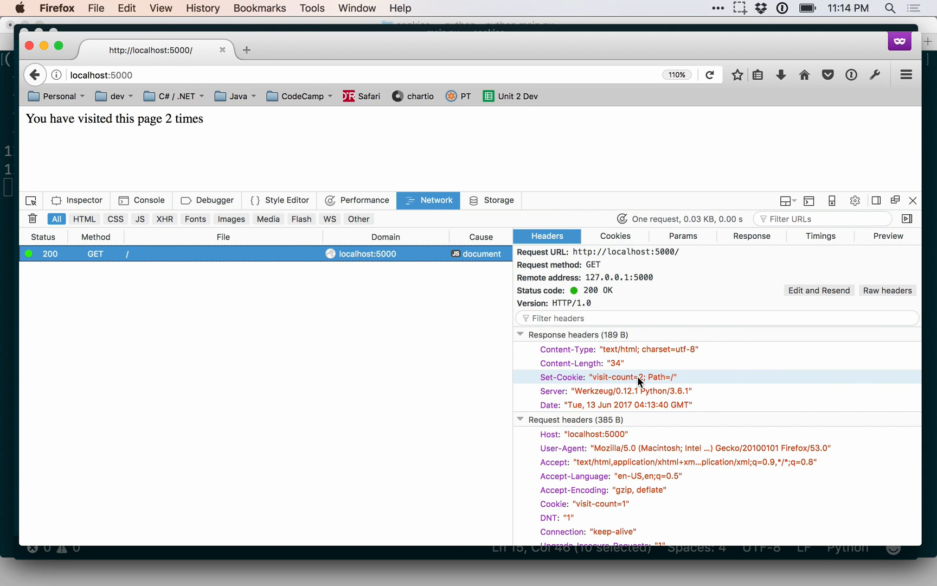
{"action": "mouse_move", "coordinate": [638, 383]}
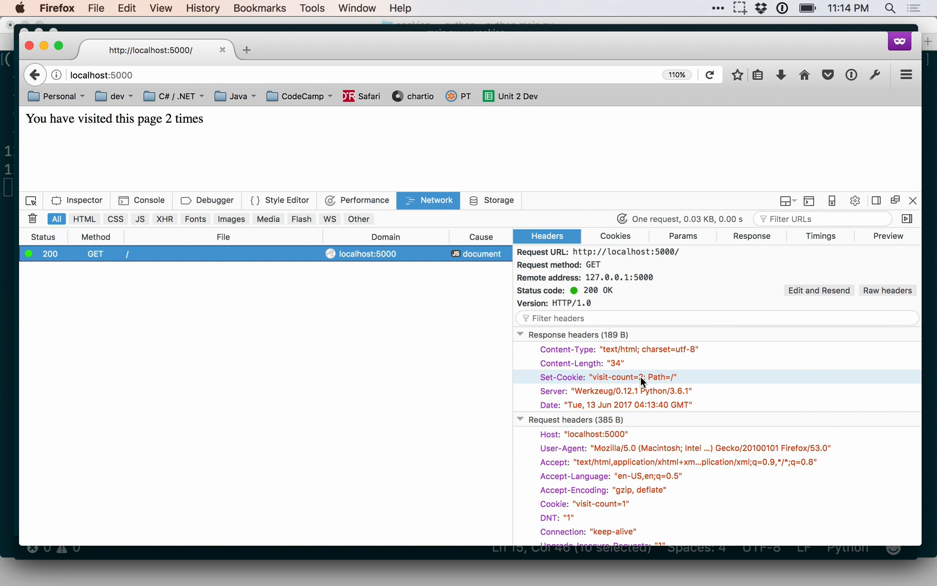
Step: Read the request's parsed cookies and the raw Cookie and Set-Cookie header lines
{"action": "left_click", "coordinate": [614, 235]}
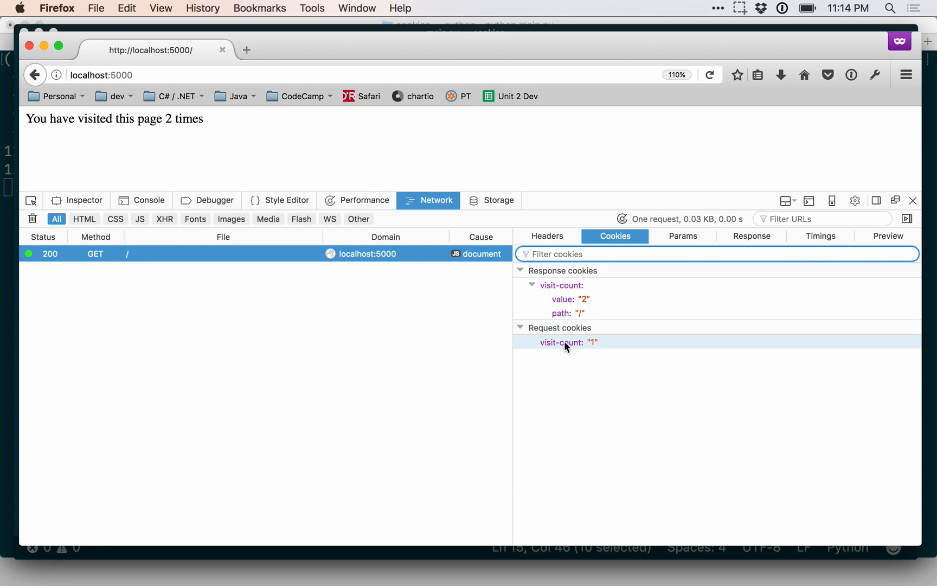
{"action": "left_click", "coordinate": [546, 236]}
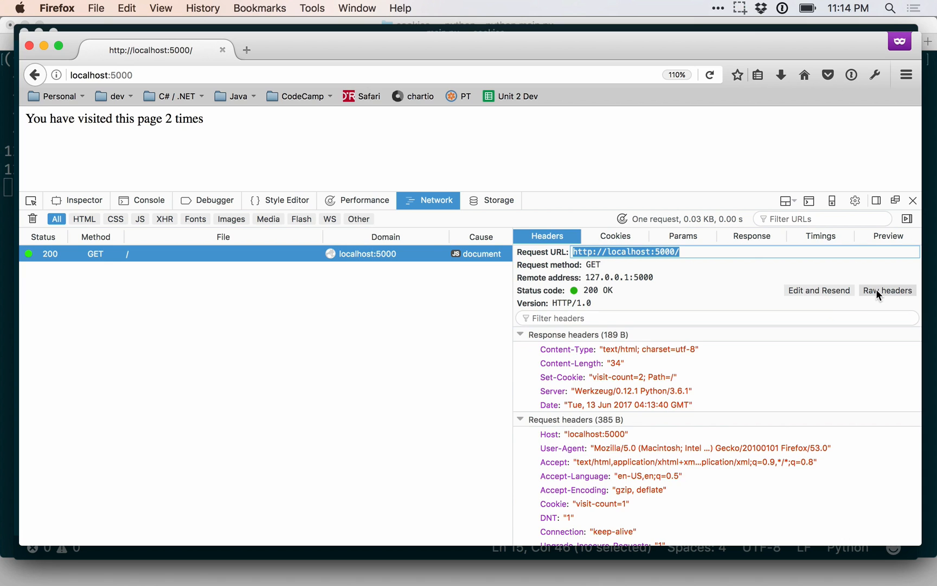
{"action": "left_click", "coordinate": [887, 289]}
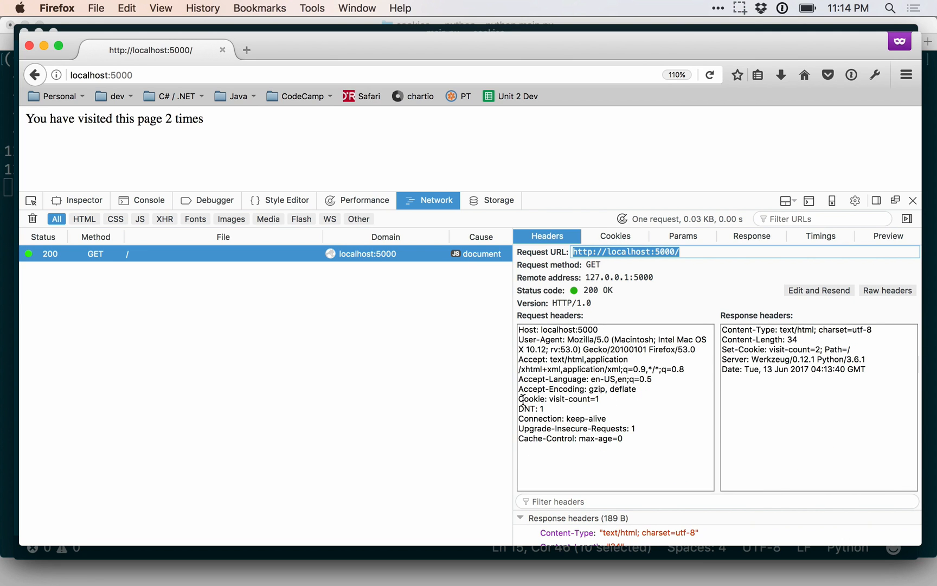
{"action": "double_click", "coordinate": [559, 399]}
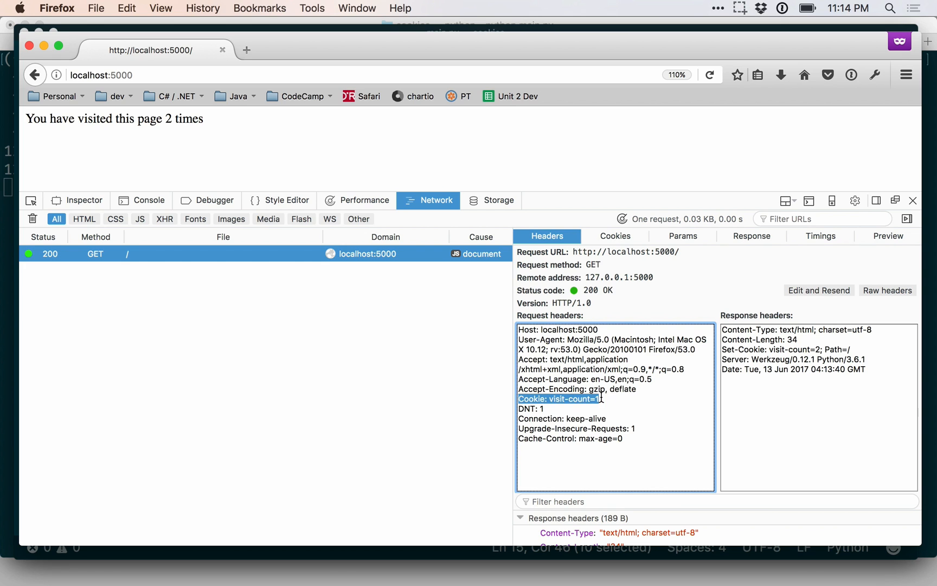
{"action": "left_click", "coordinate": [736, 349]}
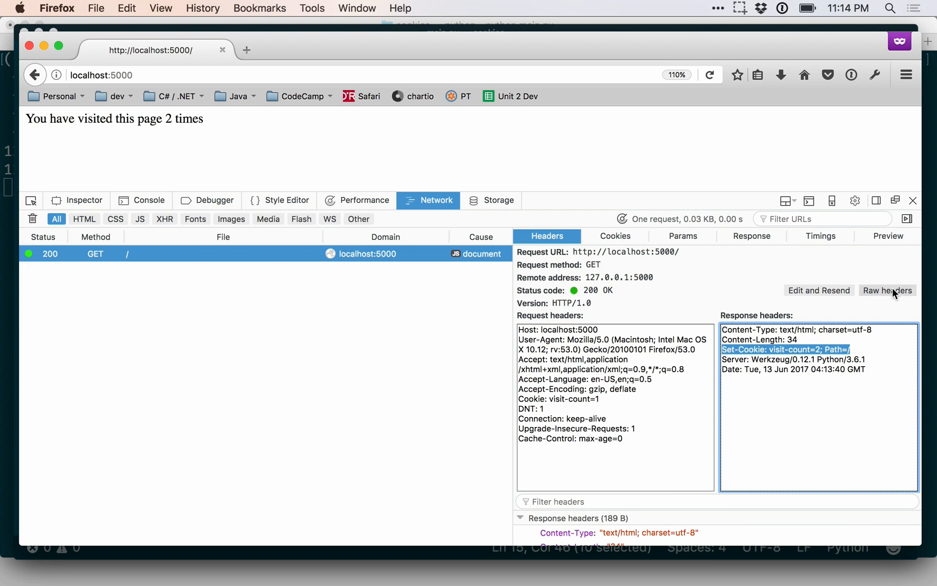
Step: After reloading to 3 visits, view the new request's cookies and headers with visit-count=2 sent and visit-count=3 set
{"action": "left_click", "coordinate": [887, 290]}
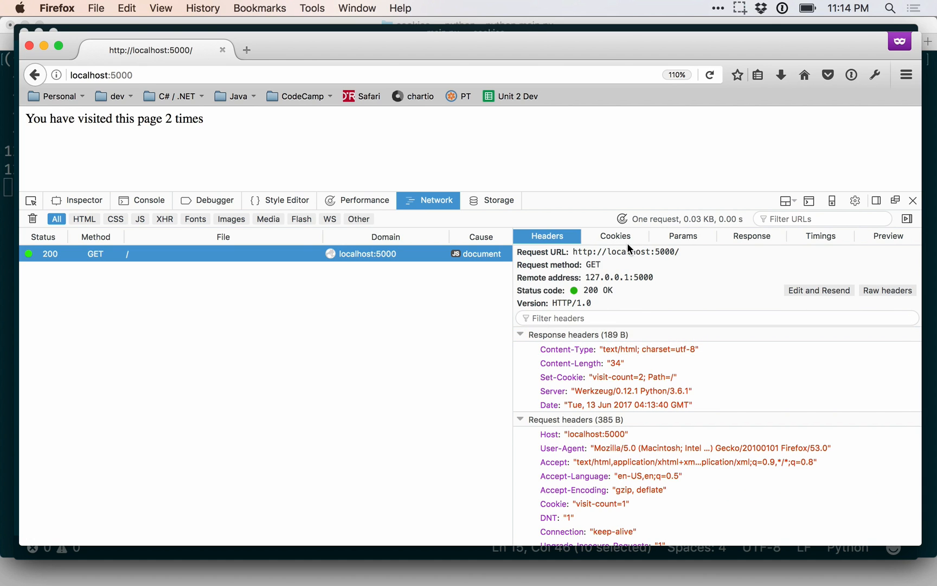
{"action": "left_click", "coordinate": [614, 236]}
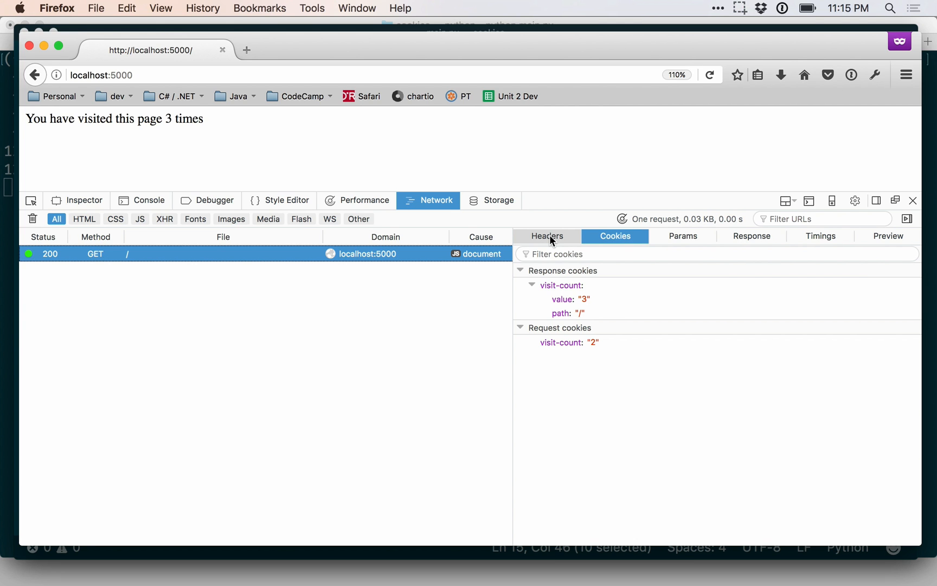
{"action": "left_click", "coordinate": [546, 236]}
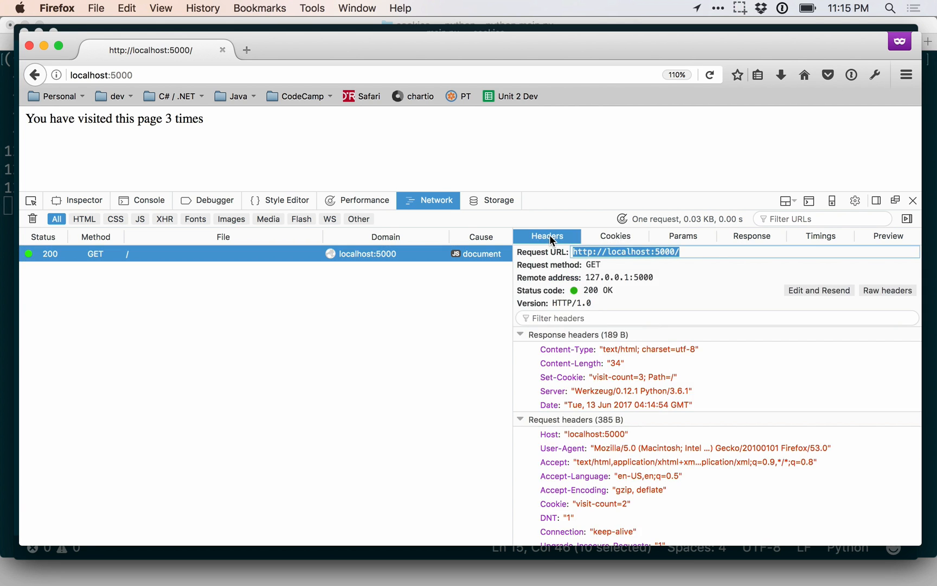
Step: Show the empty JavaScript console below the page reading 3 visits
{"action": "left_click", "coordinate": [148, 200]}
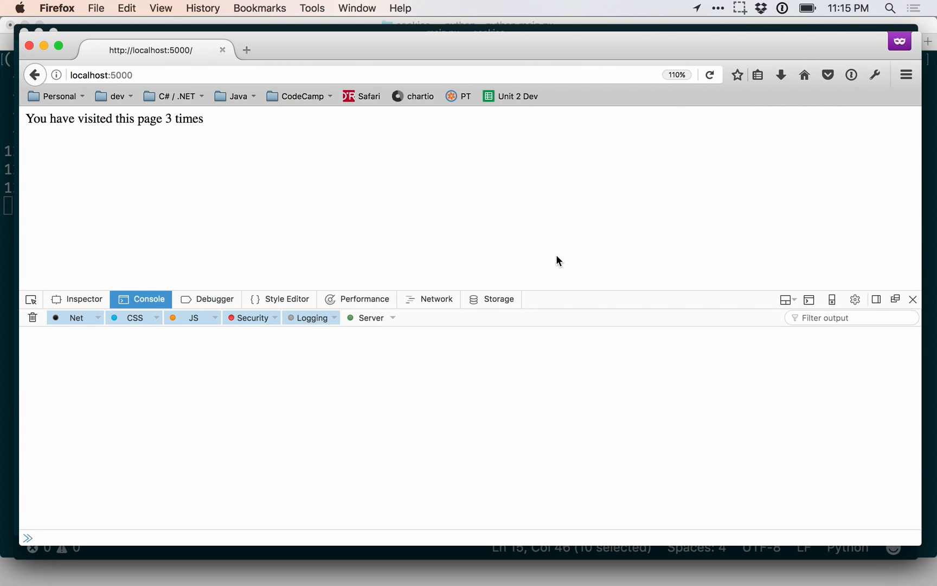
{"action": "mouse_move", "coordinate": [713, 279]}
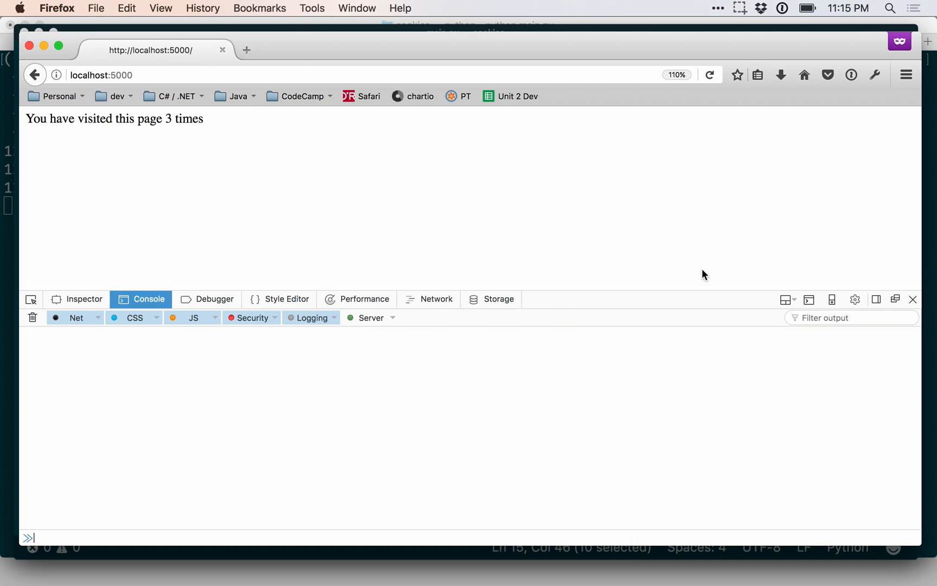
{"action": "mouse_move", "coordinate": [238, 513]}
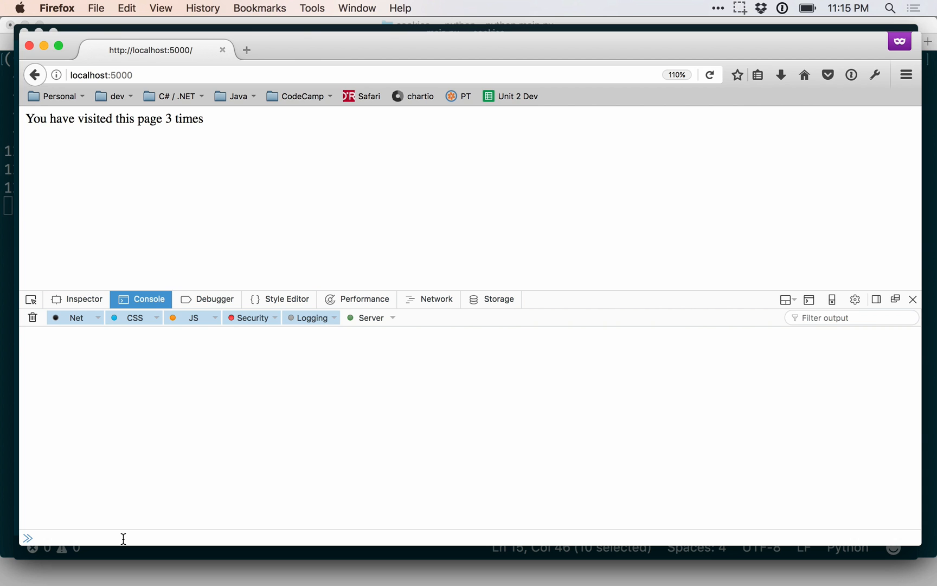
Step: Run document.cookie = "visit-count=87" in the console and reload so the page reports 88 visits
{"action": "type", "text": "document."}
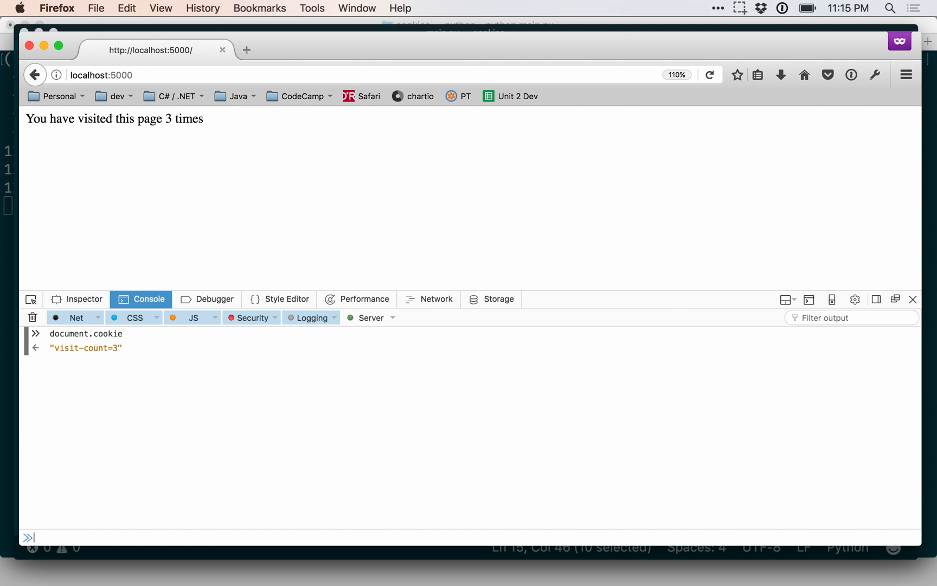
{"action": "type", "text": "document.cookie ="}
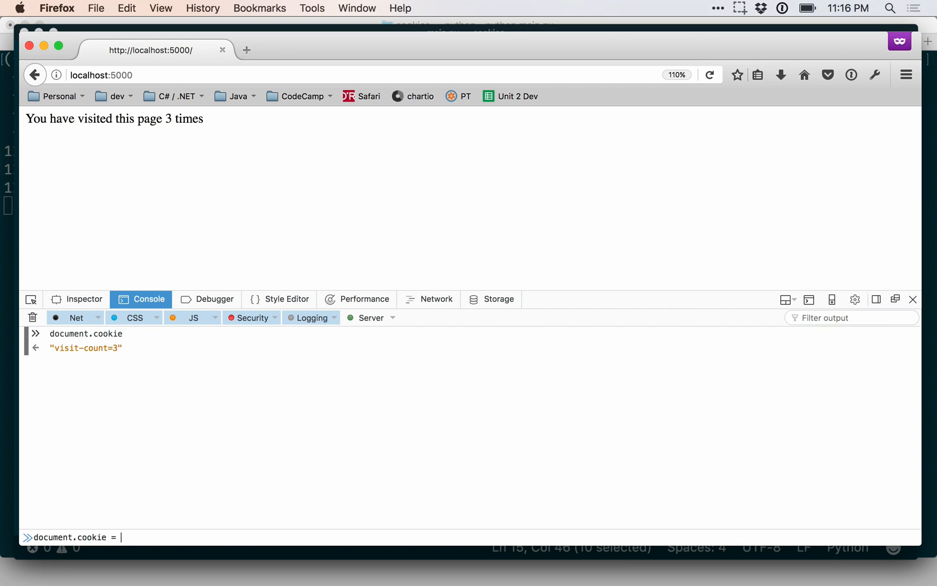
{"action": "type", "text": "\"visit-cou"}
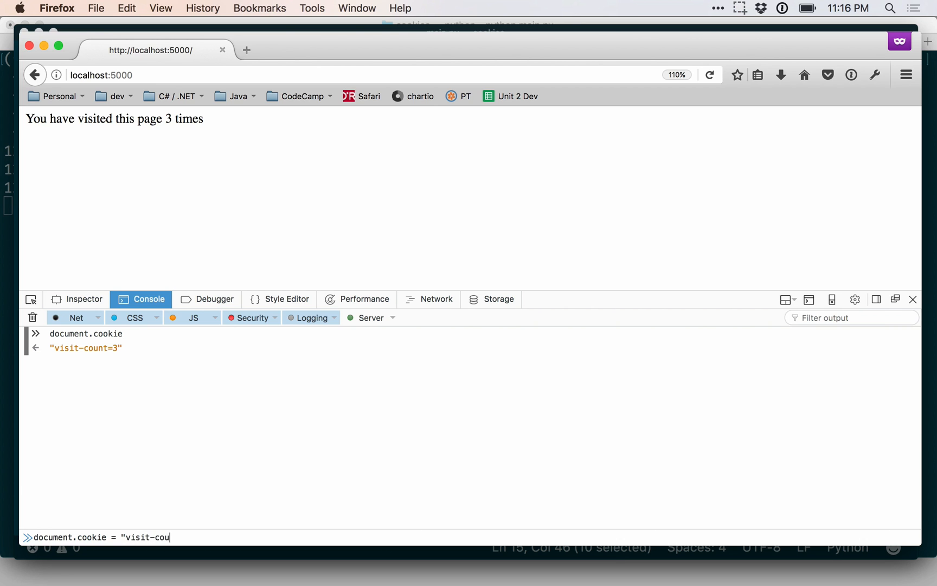
{"action": "type", "text": "nt="}
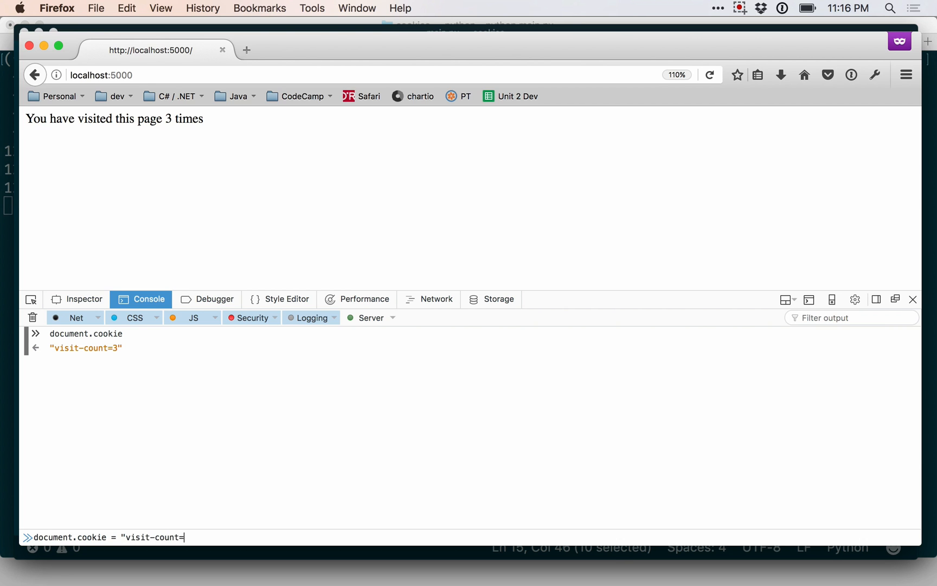
{"action": "type", "text": "8"}
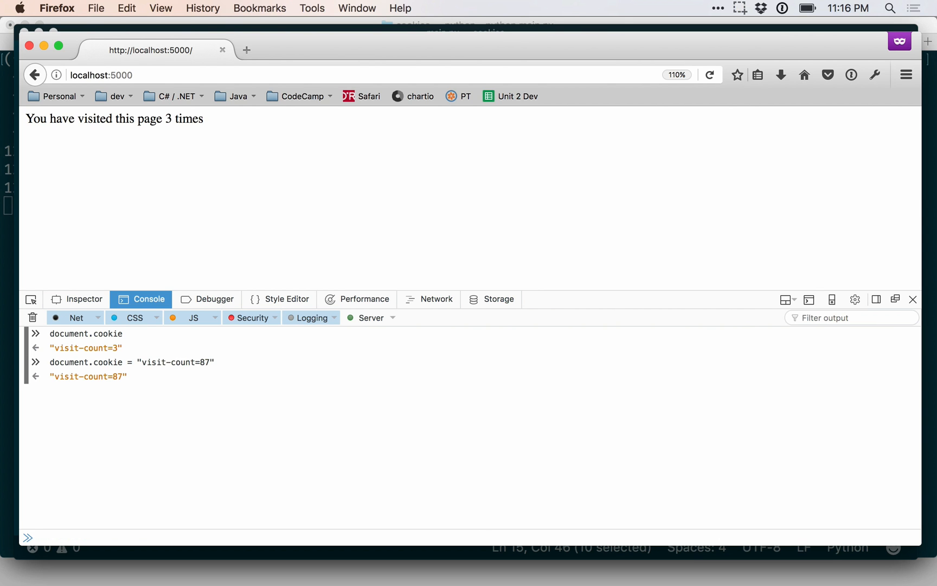
{"action": "left_click", "coordinate": [711, 75]}
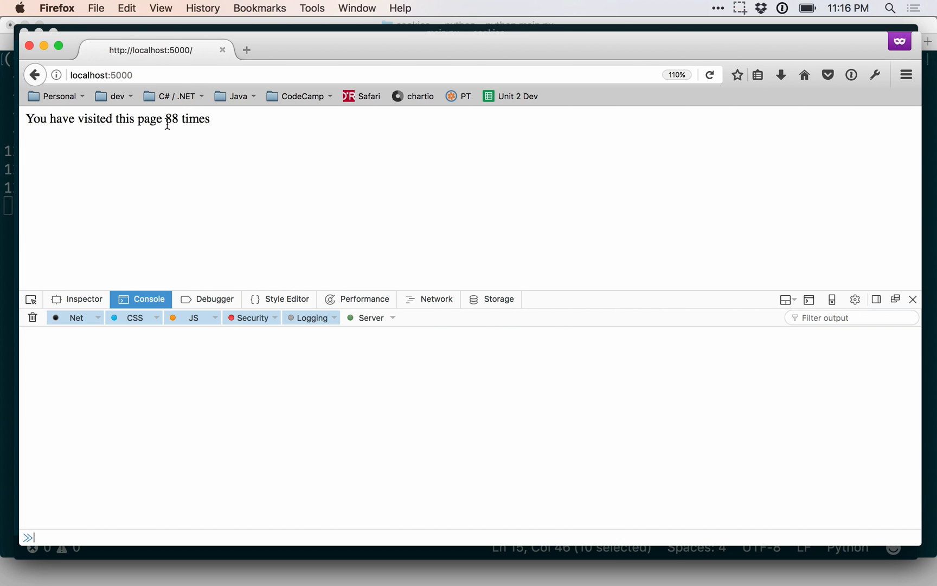
{"action": "mouse_move", "coordinate": [286, 299]}
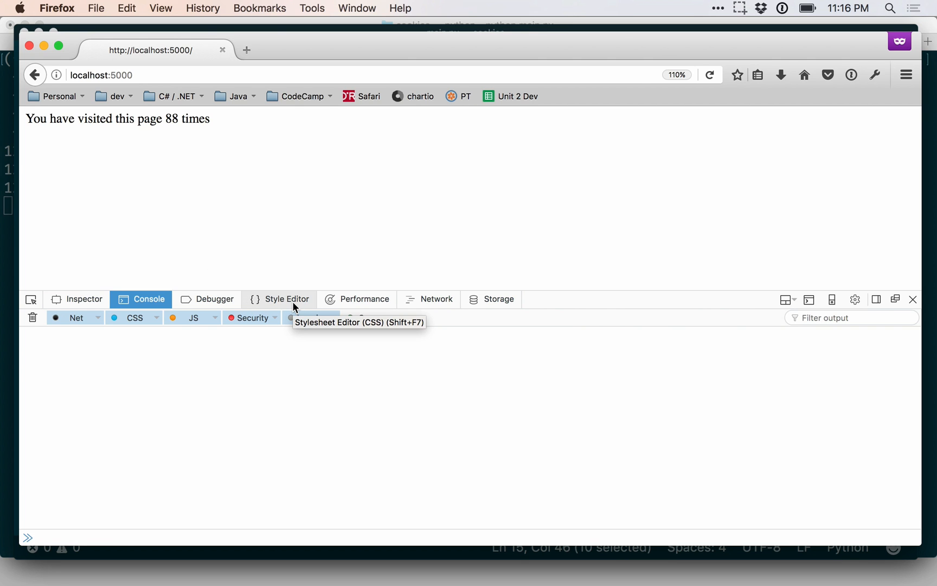